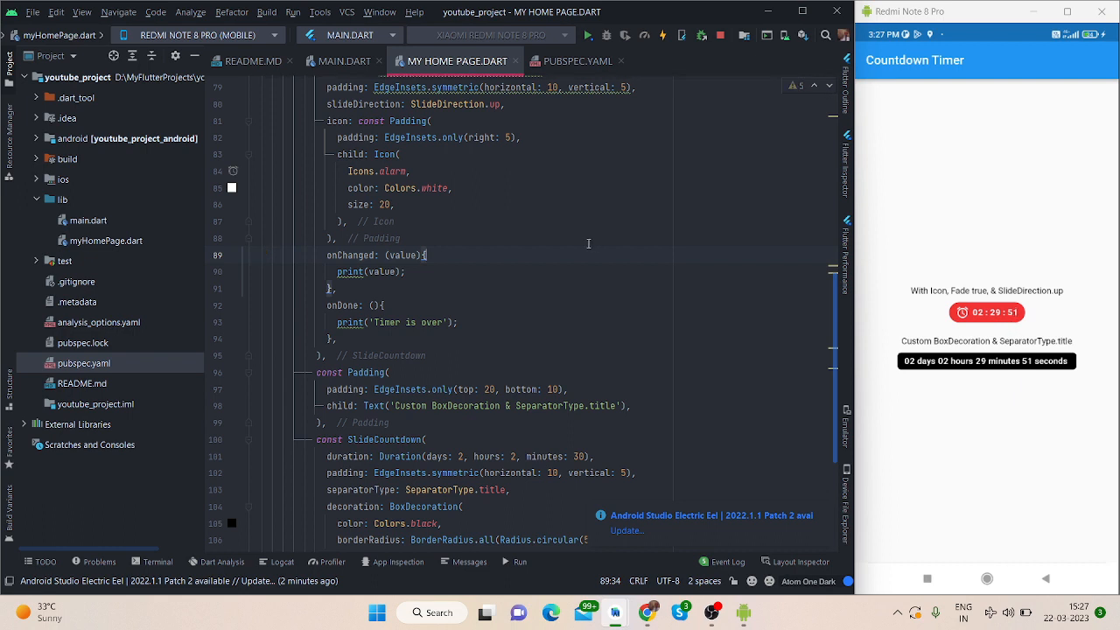
mouse_move(558, 179)
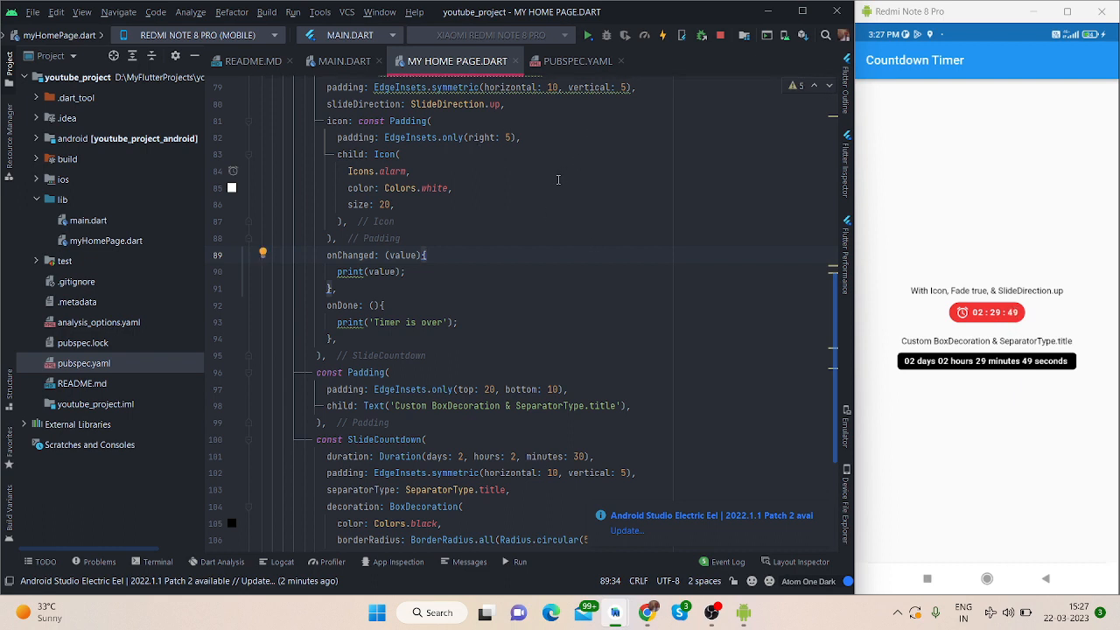
View pubspec.yaml to confirm the slide_countdown ^0.5.0 dependency
left_click(576, 60)
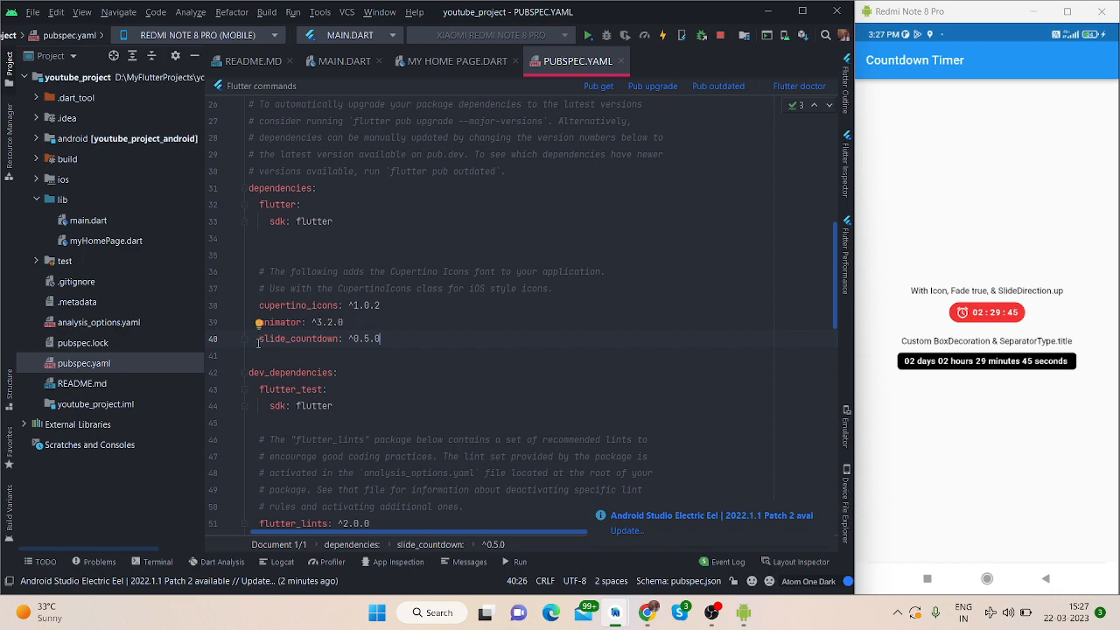
mouse_move(455, 60)
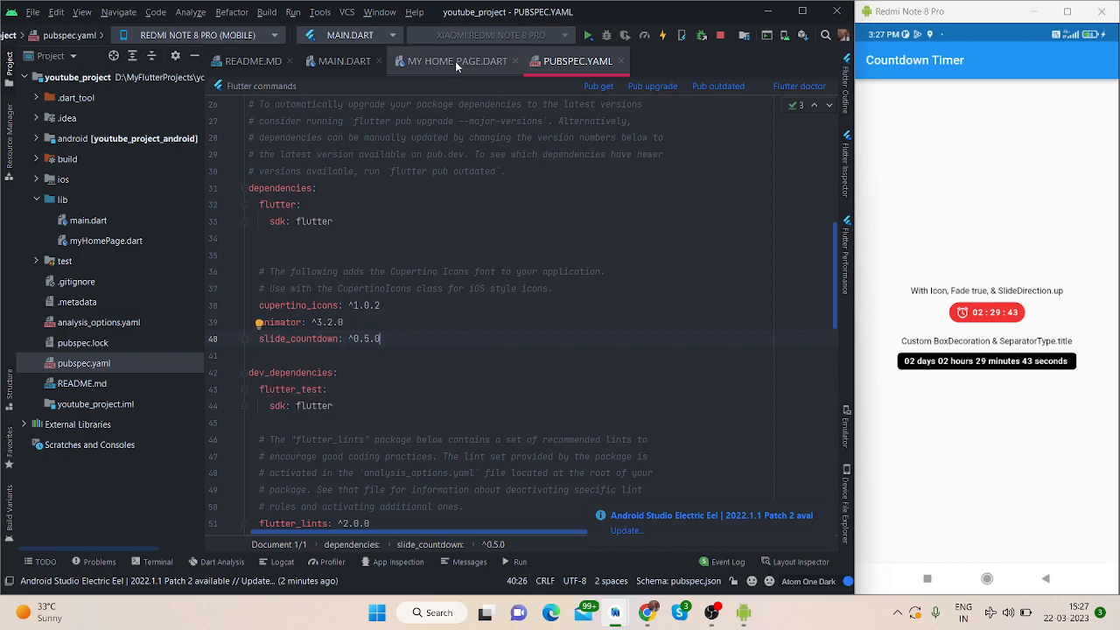
Return to myHomePage.dart and scroll to the first SlideCountdown with its 2h30m duration
left_click(455, 61)
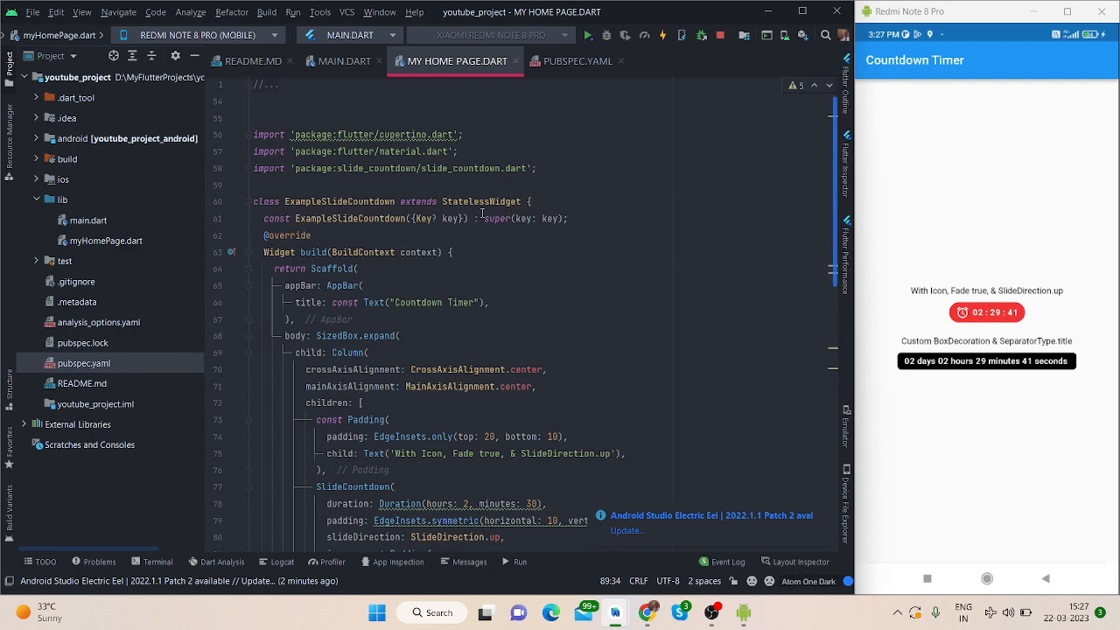
scroll("down", 3)
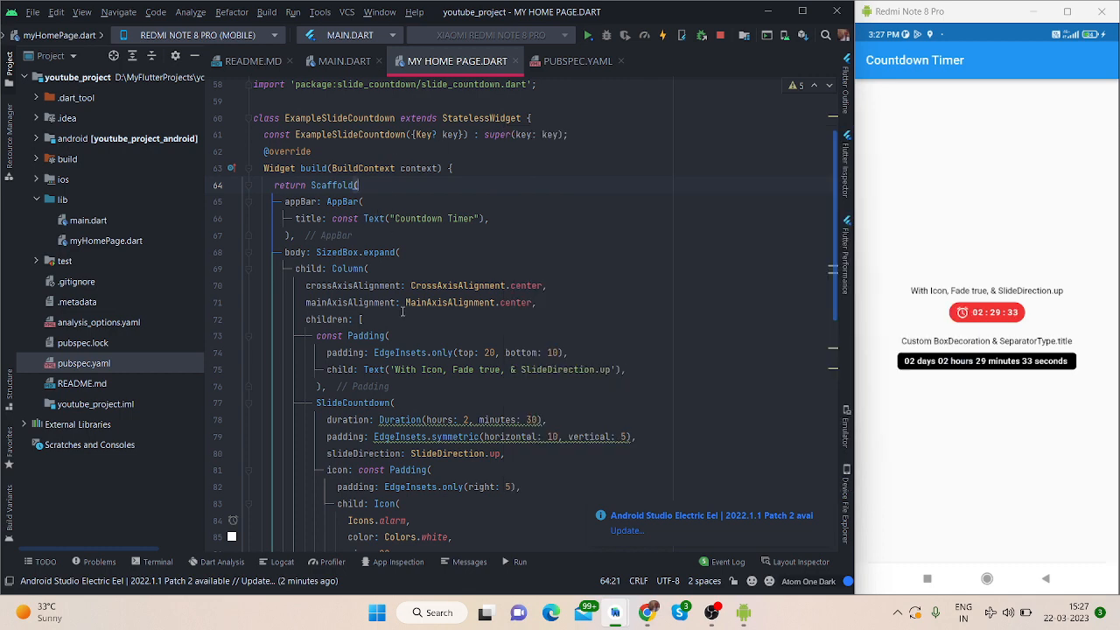
scroll("down", 3)
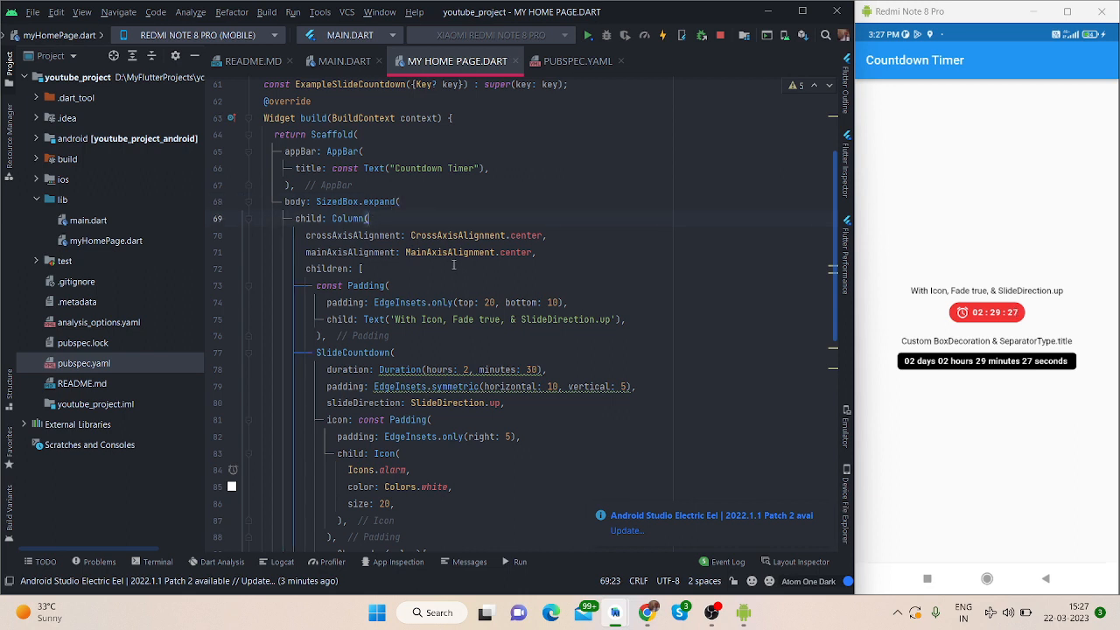
scroll("down", 3)
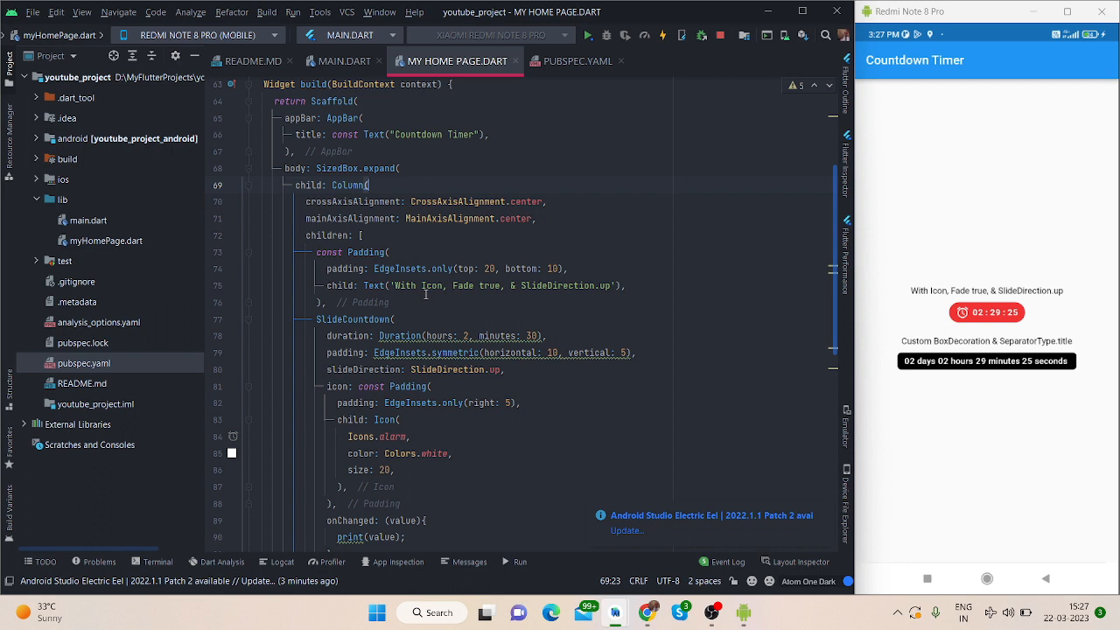
scroll("down", 3)
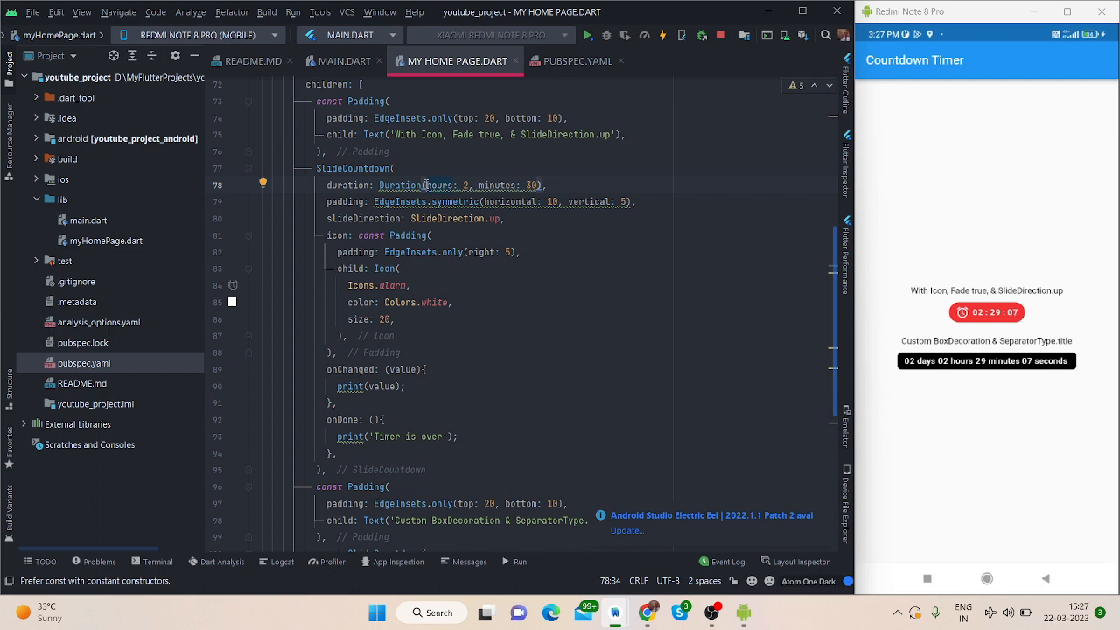
Add days to the first SlideCountdown's Duration so the timer shows 02:02:29:44
type("days")
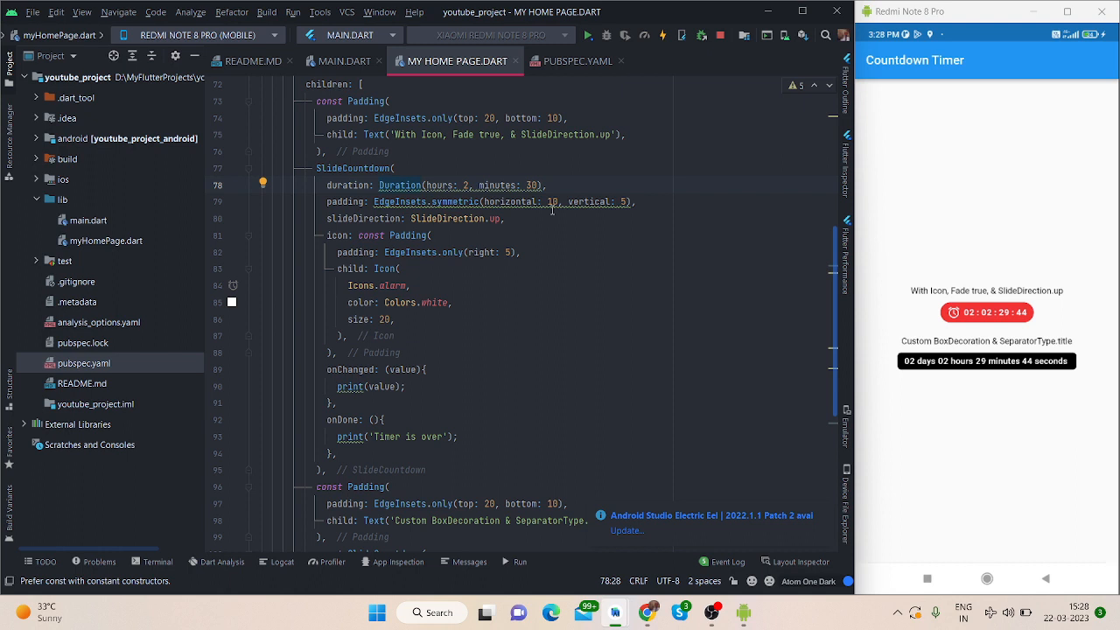
mouse_move(373, 218)
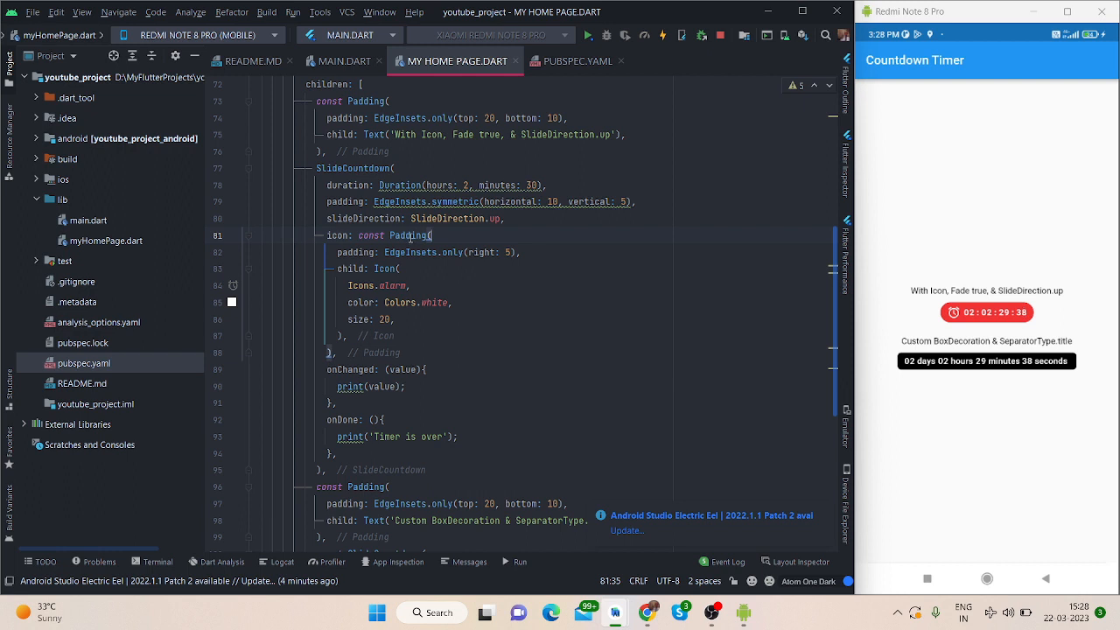
mouse_move(412, 252)
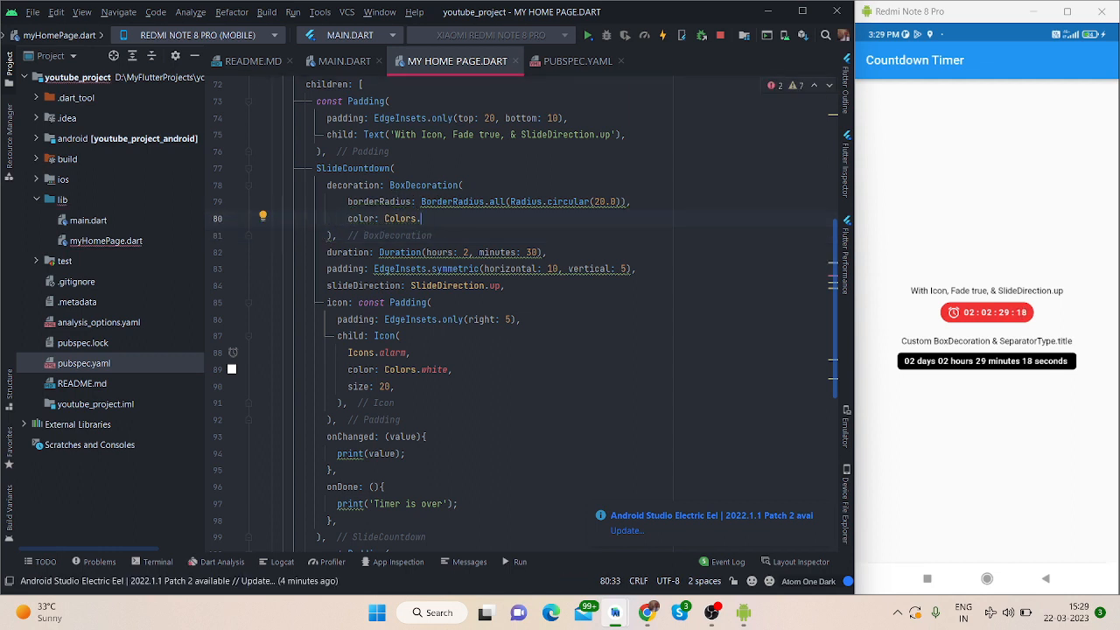
Set the first timer's BoxDecoration color to Colors.black, dropping the unfinished textStyle line
type("black")
type("textStyle: T,")
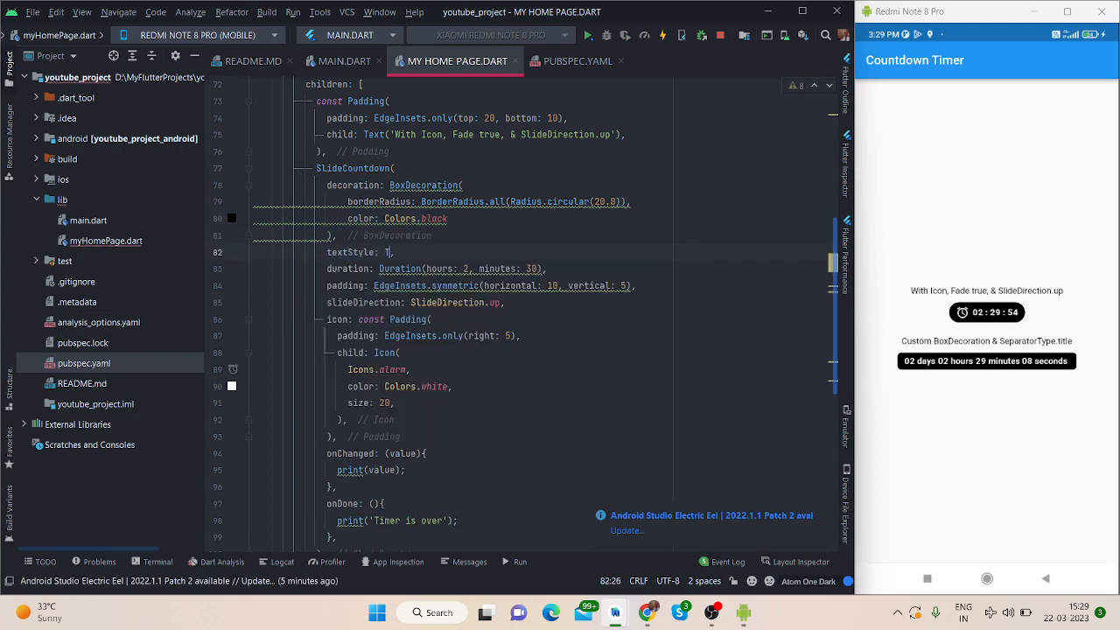
type("exts")
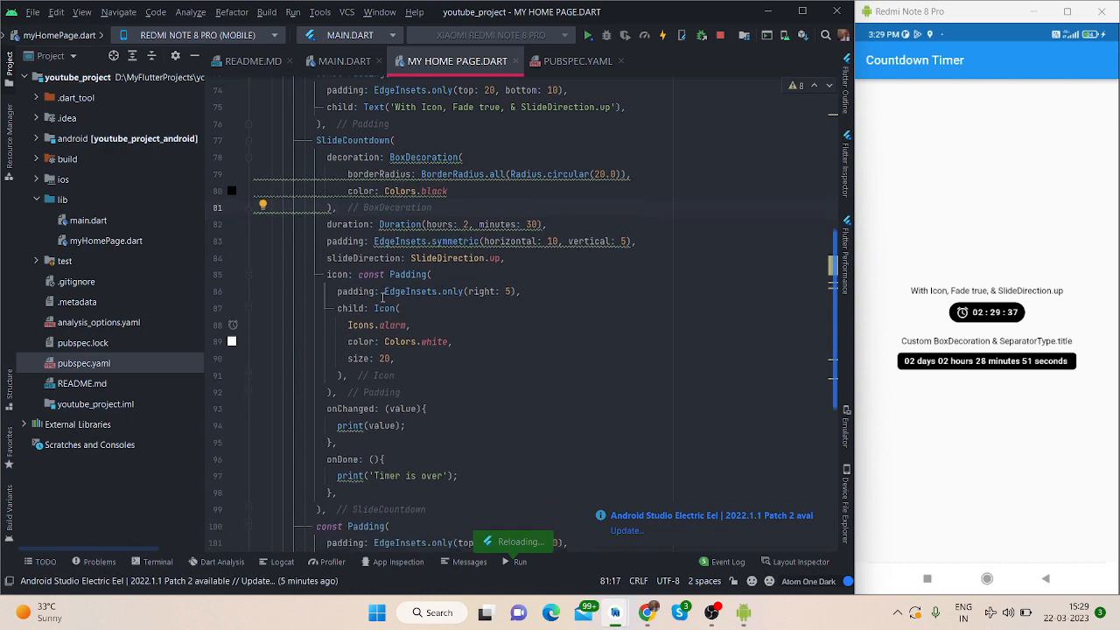
scroll("down", 3)
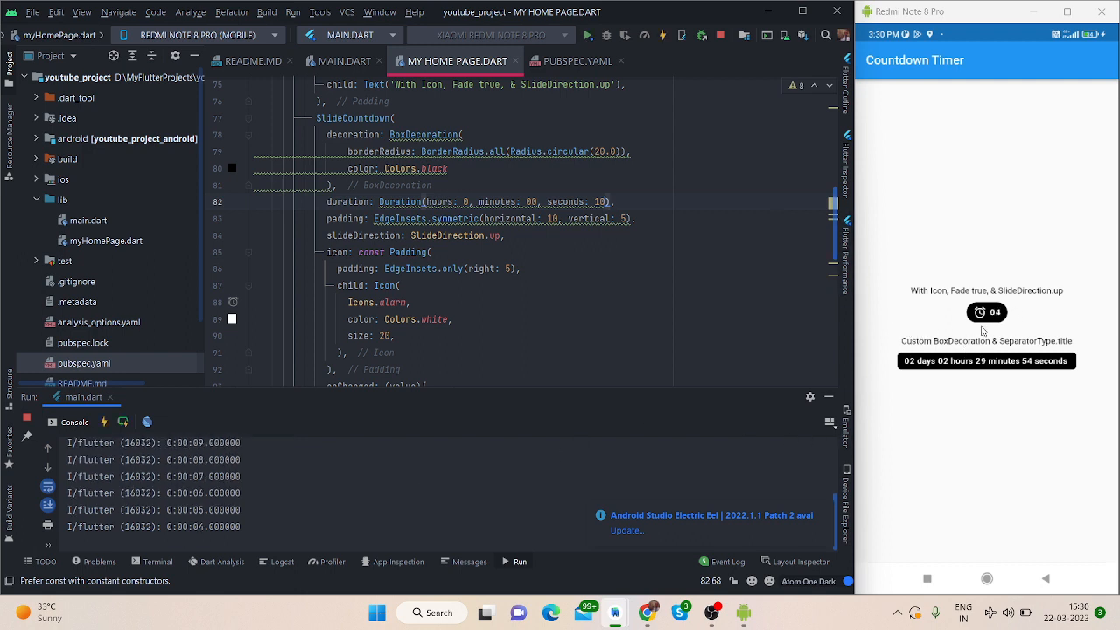
Scroll to the onDone callback as the console counts down to 0:00:00
scroll("down", 3)
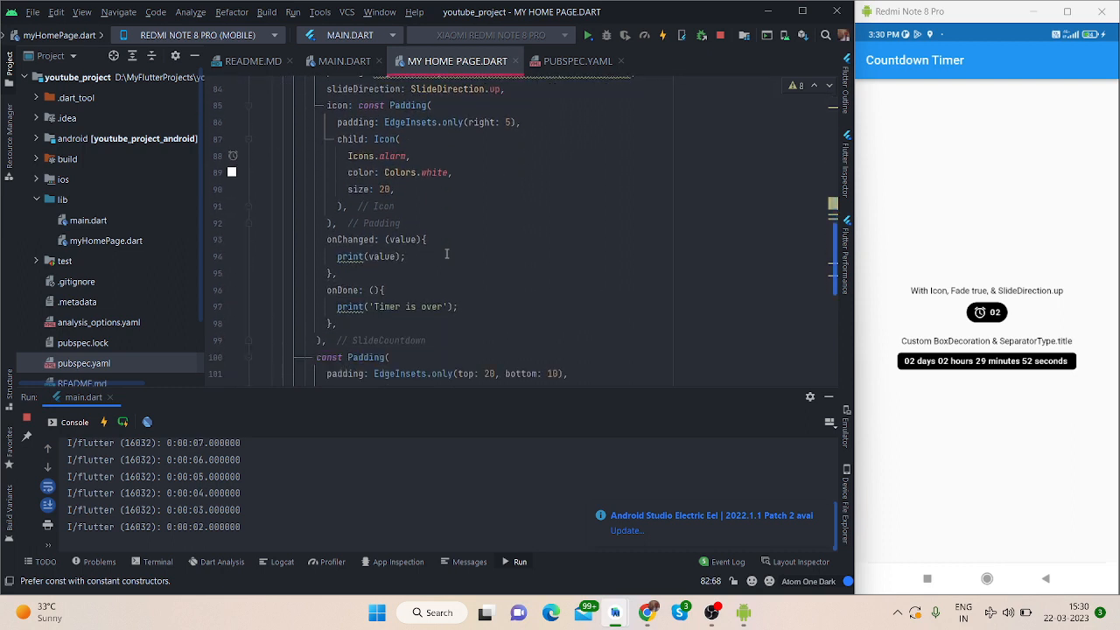
scroll("down", 3)
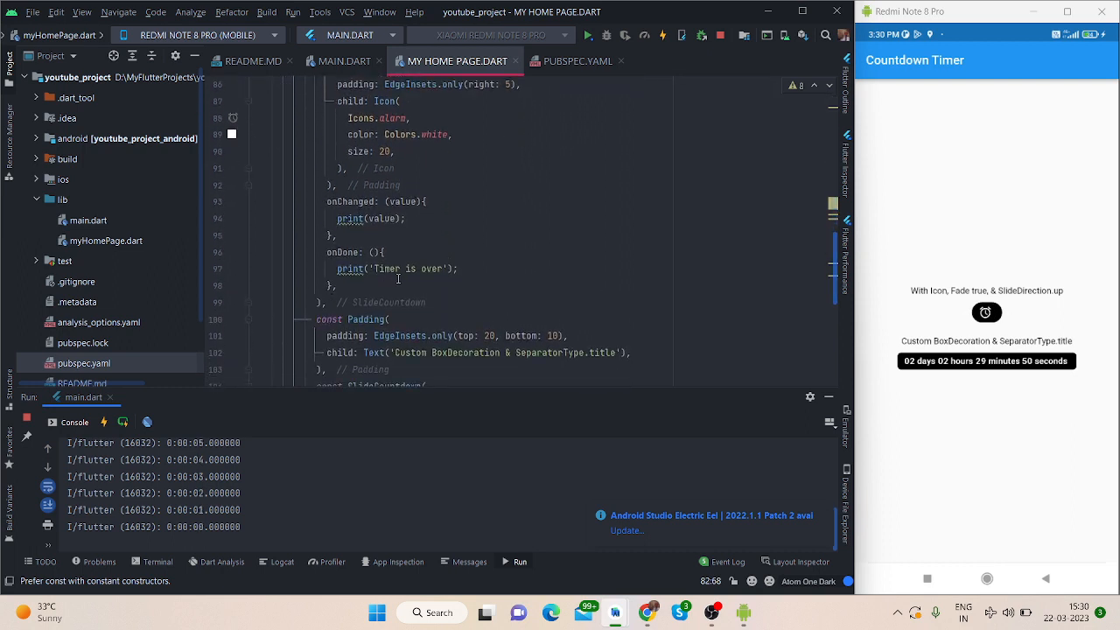